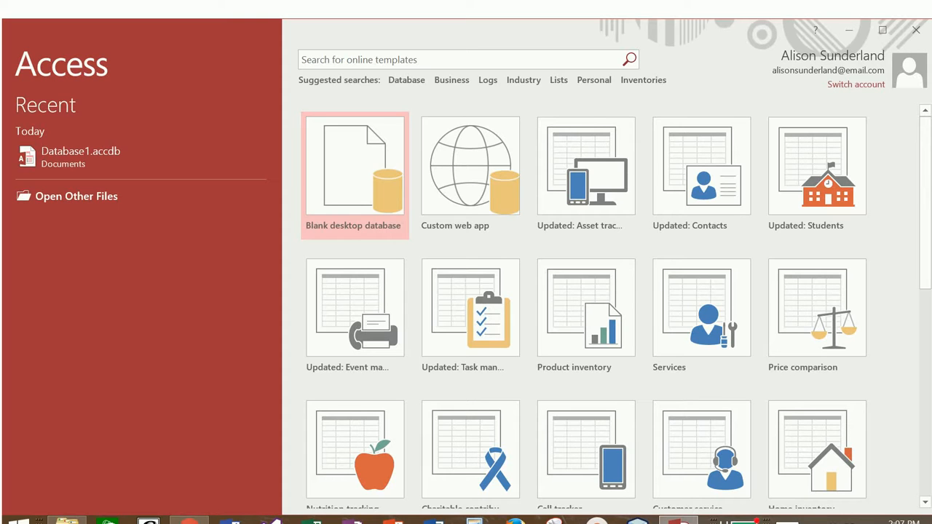
Create a new blank desktop database named OurDogs.accdb.
click(355, 166)
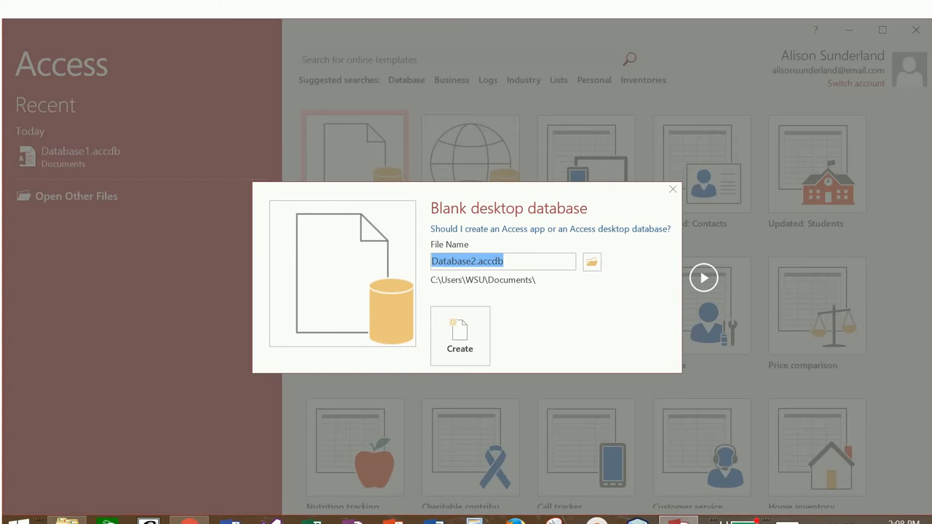
text(OurDogs.accdb)
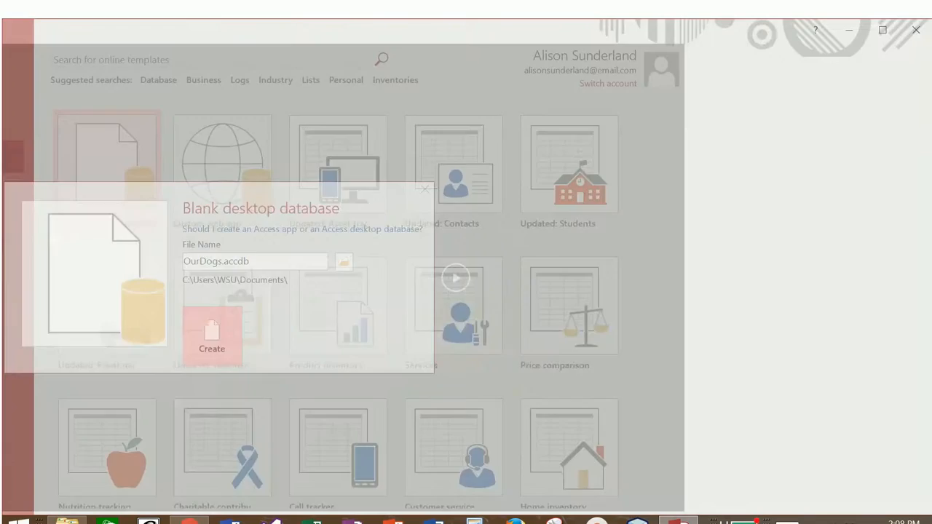
click(211, 337)
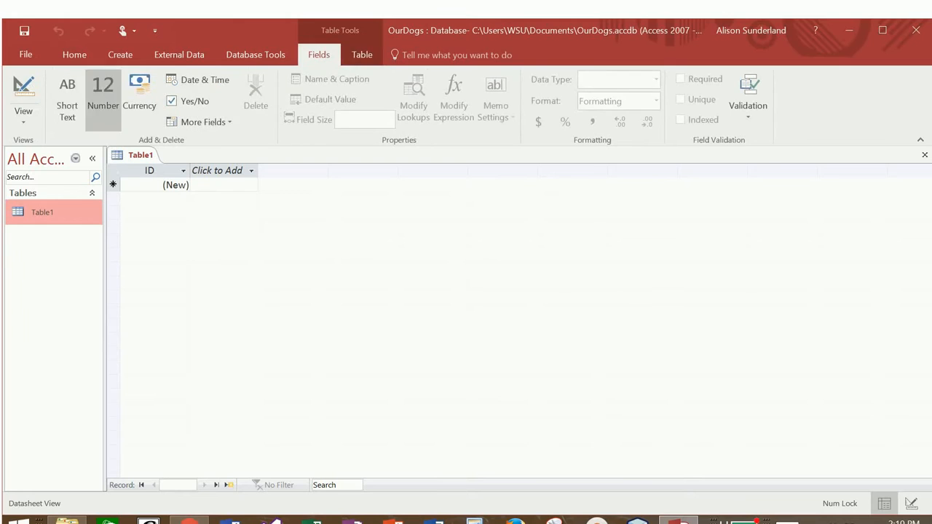
Switch Table1 to Design View, saving it under the name Dogs.
click(24, 99)
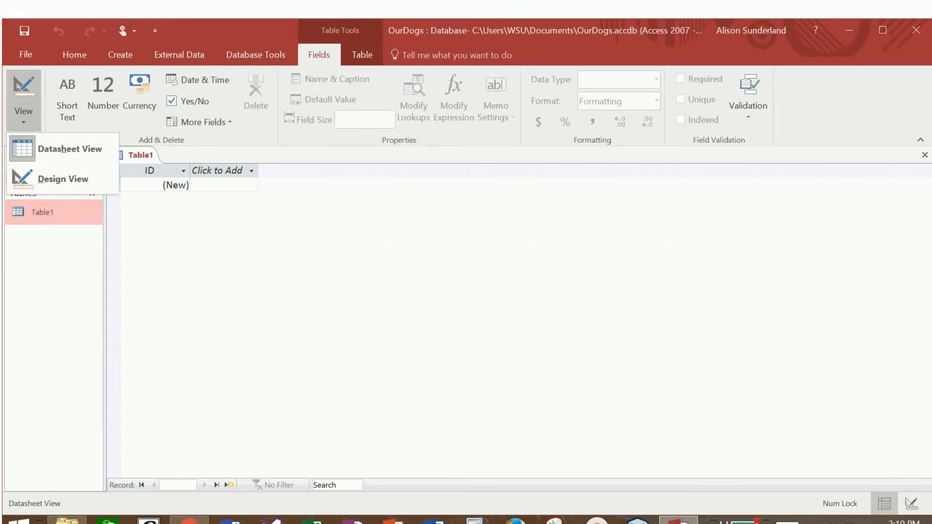
click(23, 102)
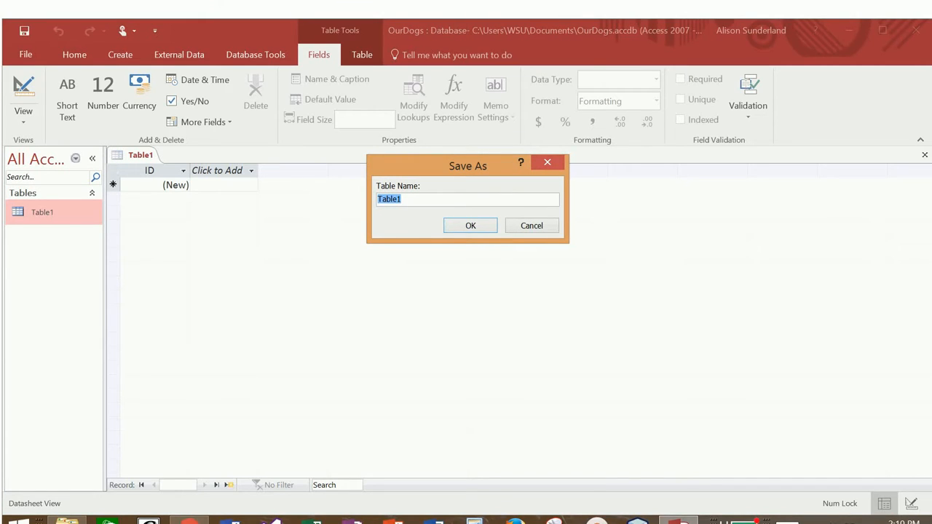
text(Dogs)
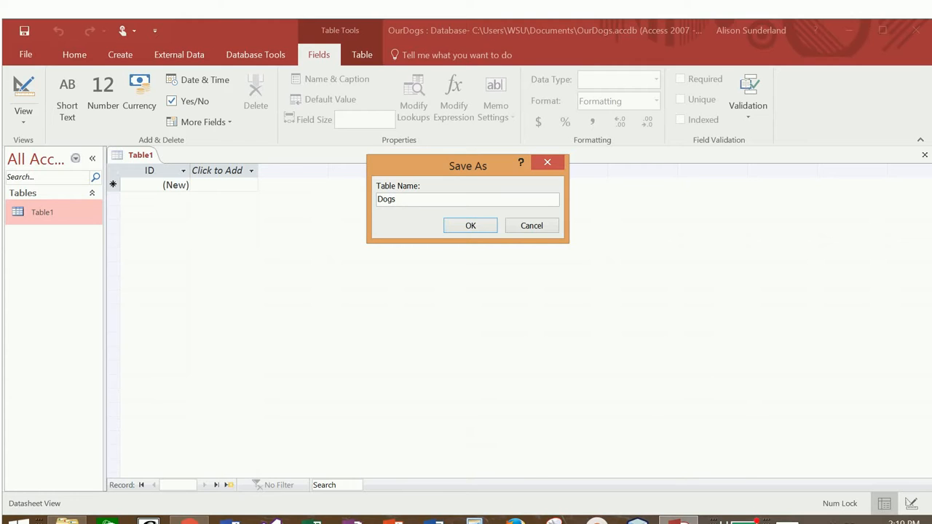
click(470, 224)
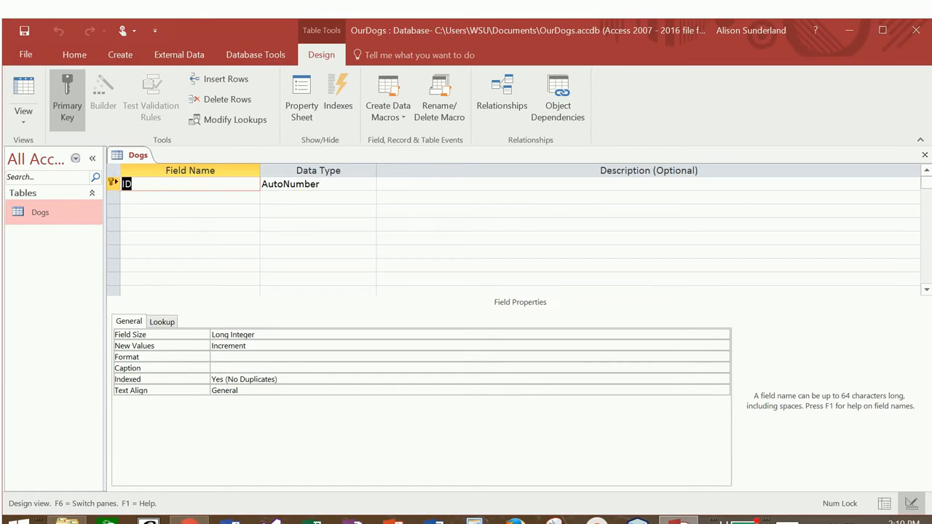
Add a required Short Text field DogName with field size 45 below ID.
click(189, 198)
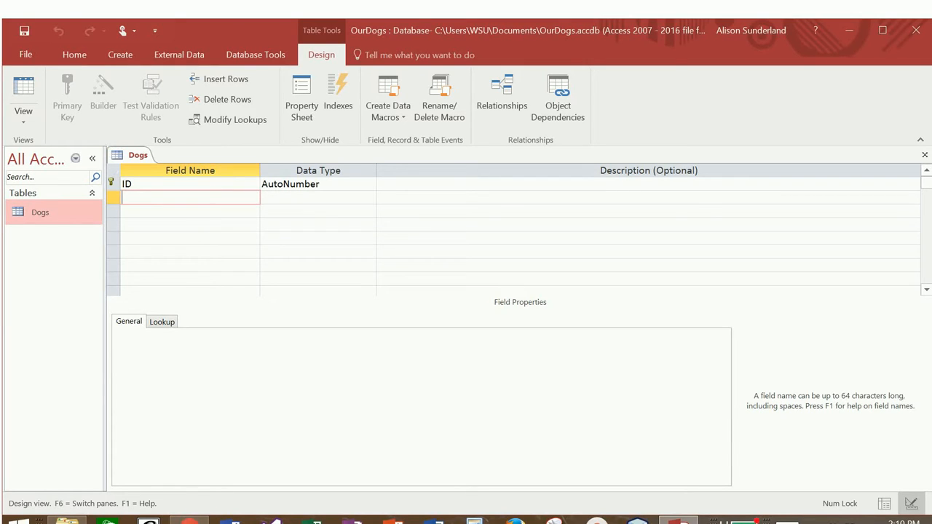
text(DogName)
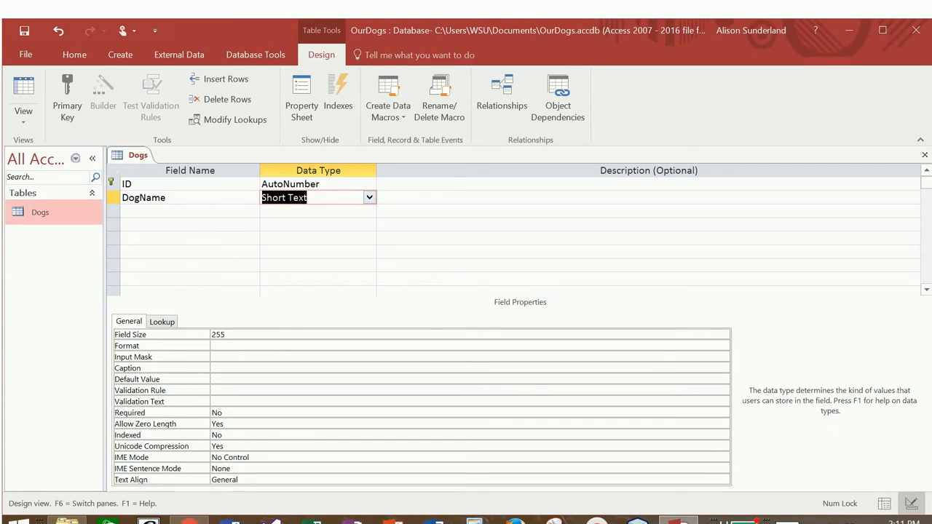
click(370, 198)
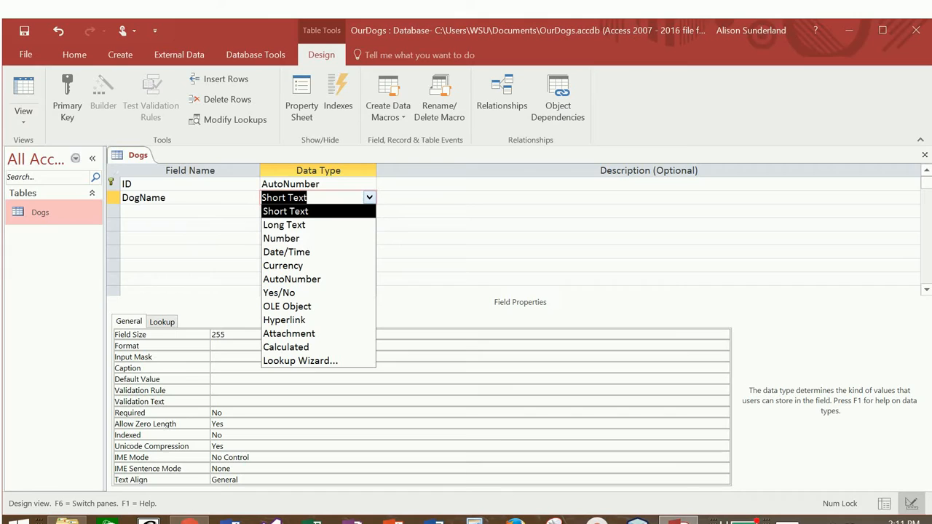
click(285, 210)
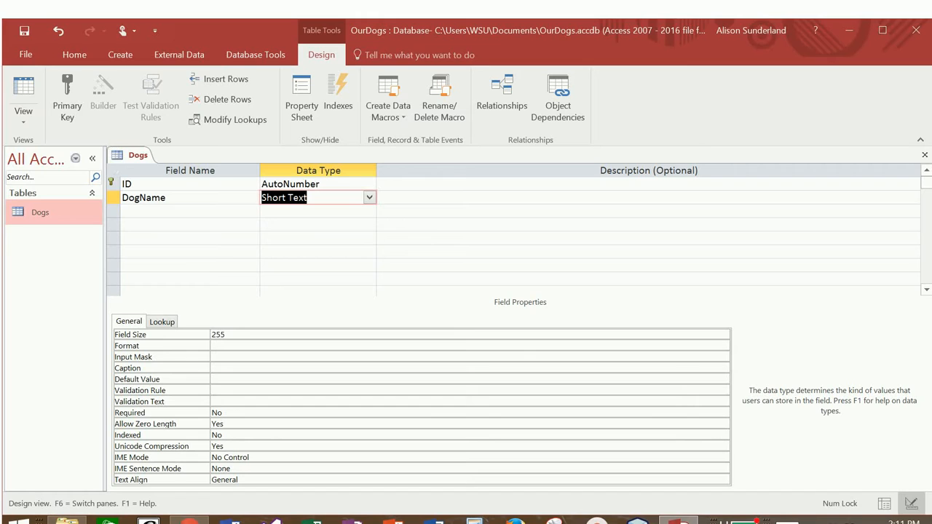
click(466, 345)
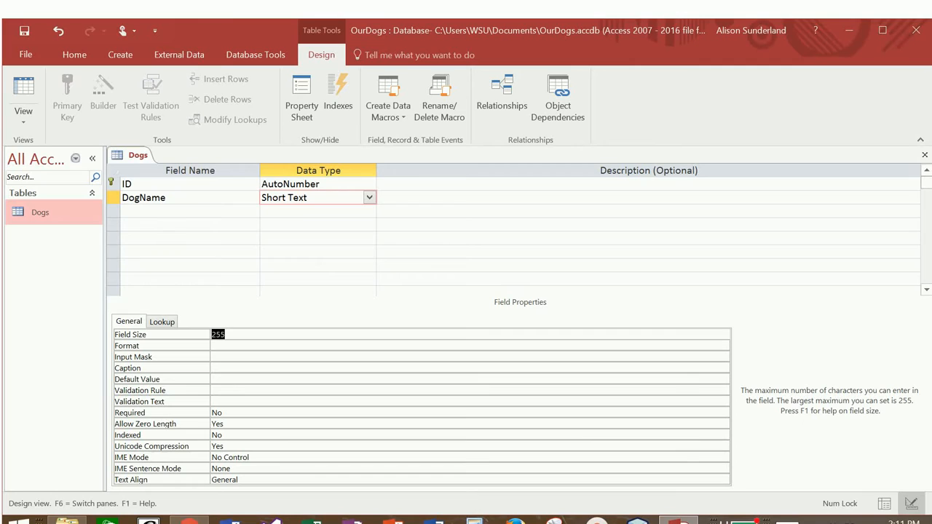
text(45)
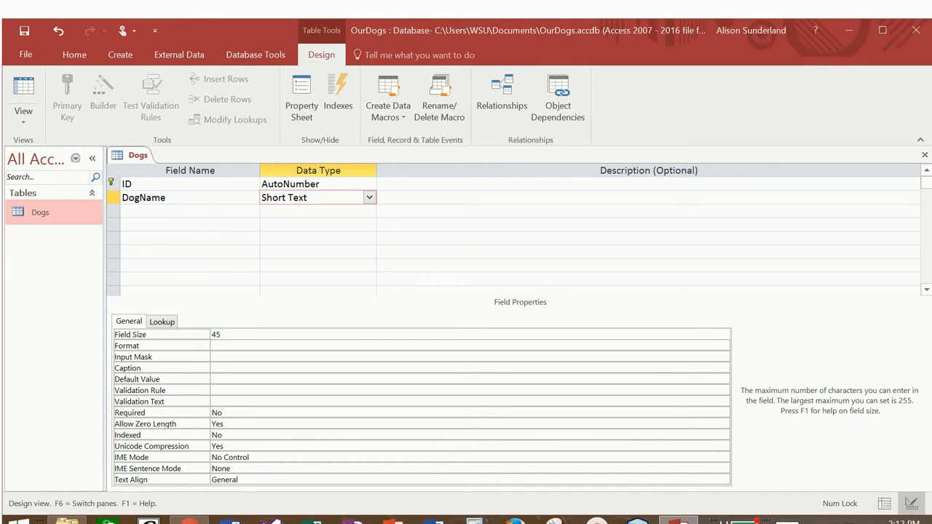
click(469, 390)
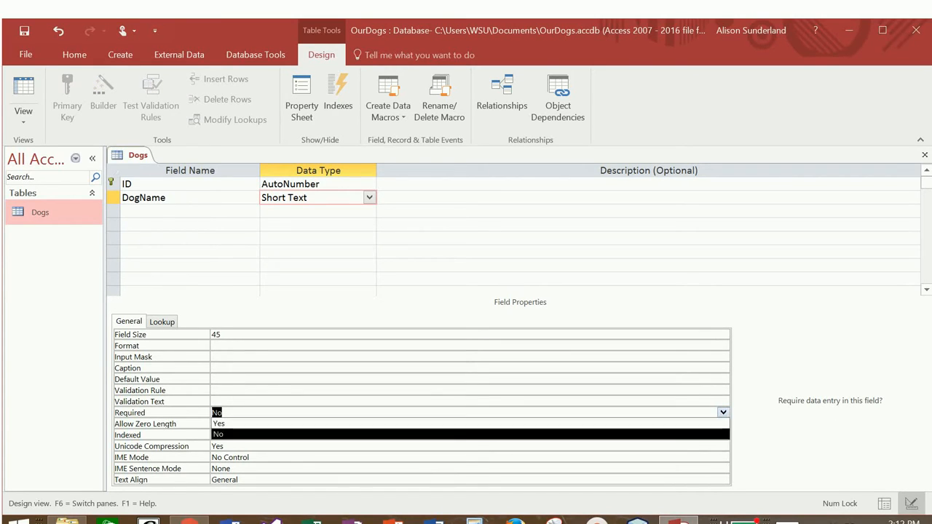
click(218, 422)
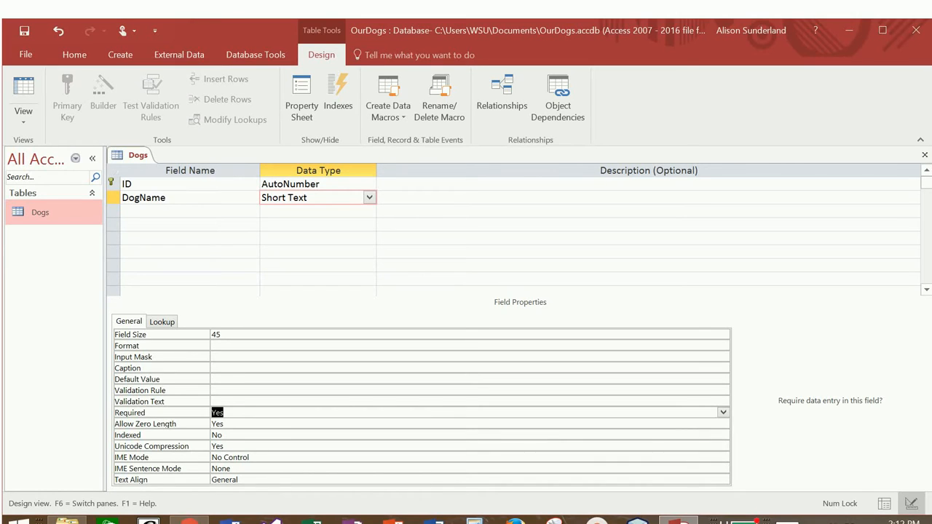
click(190, 211)
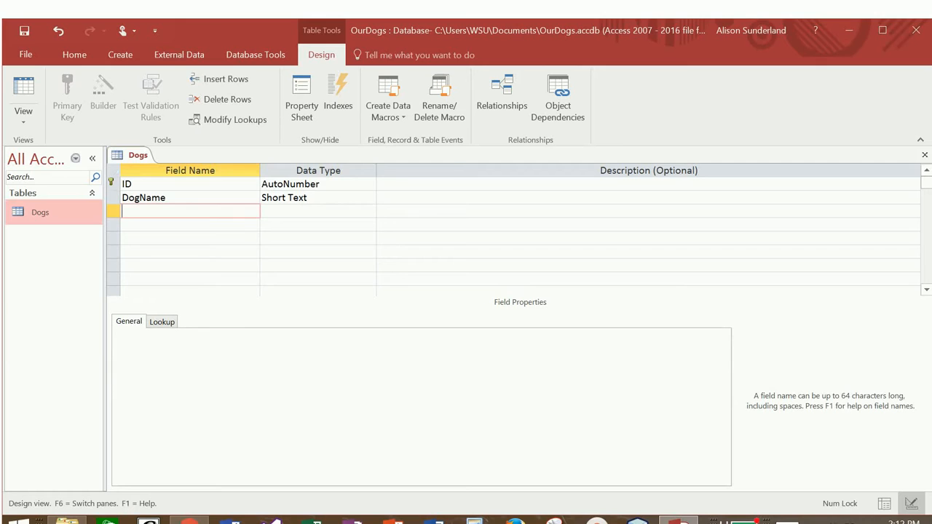
Add a Short Text field Breed below DogName.
text(Brr)
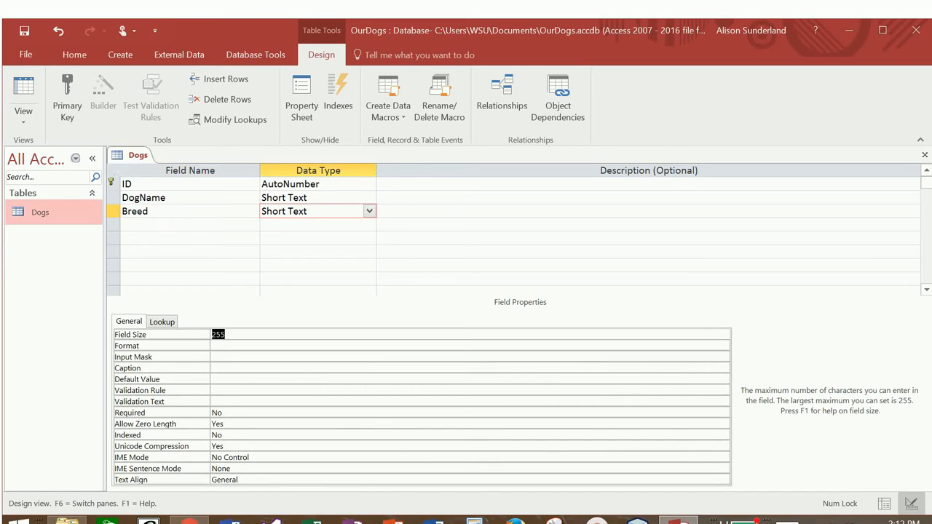
key(Backspace)
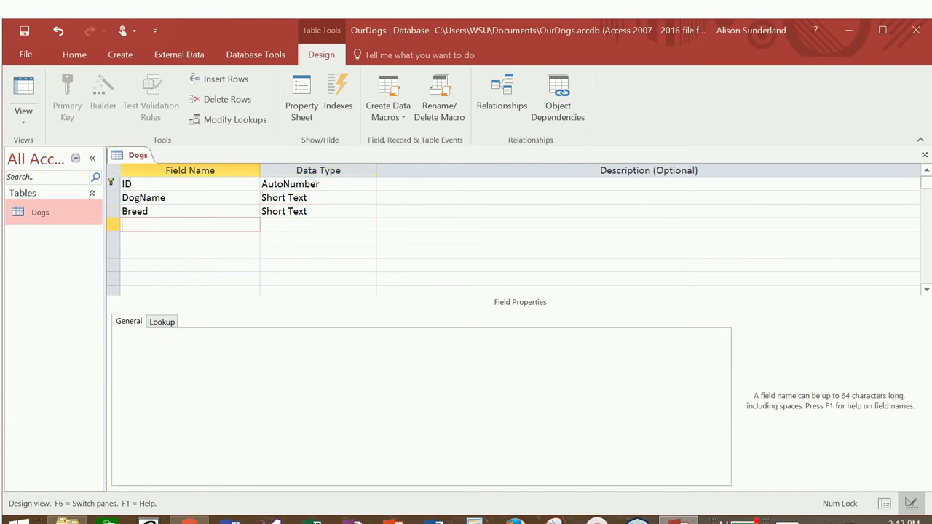
Add an Integer Number field Age described as 'in years'.
text(Age)
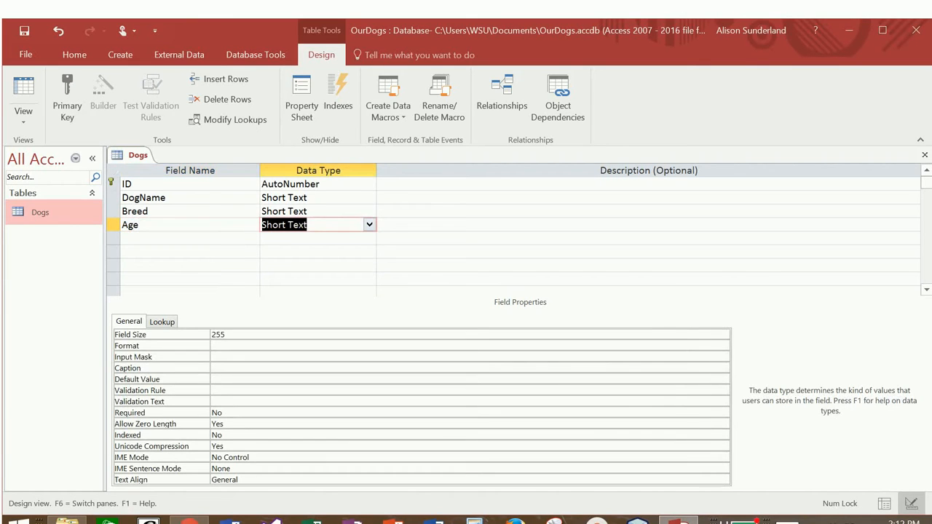
click(370, 224)
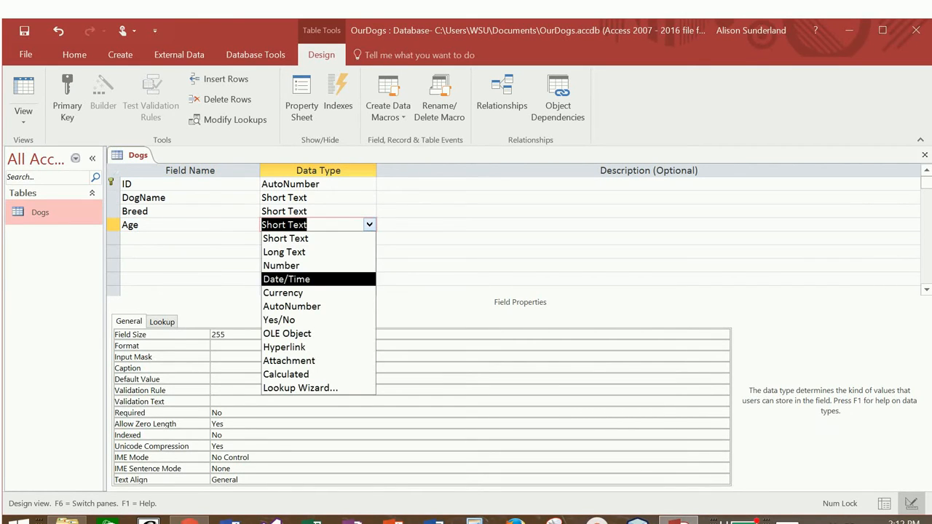
click(281, 265)
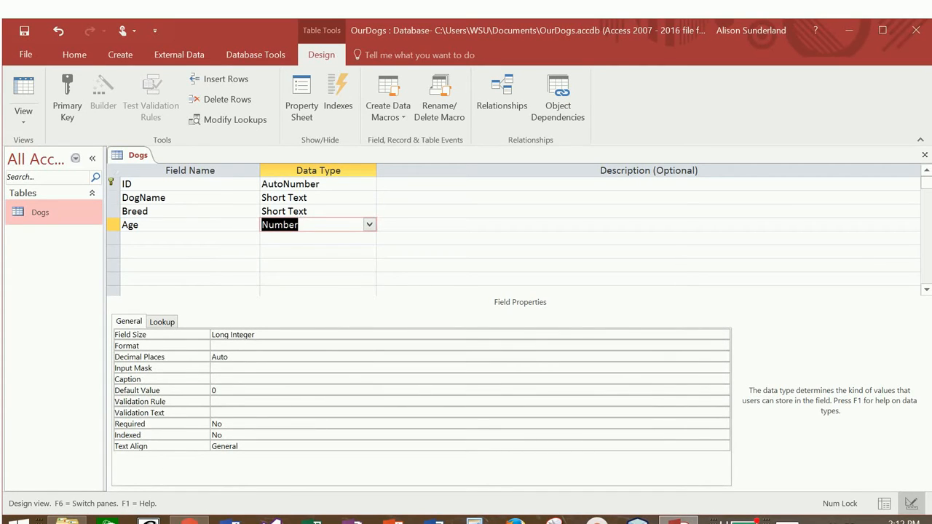
click(466, 333)
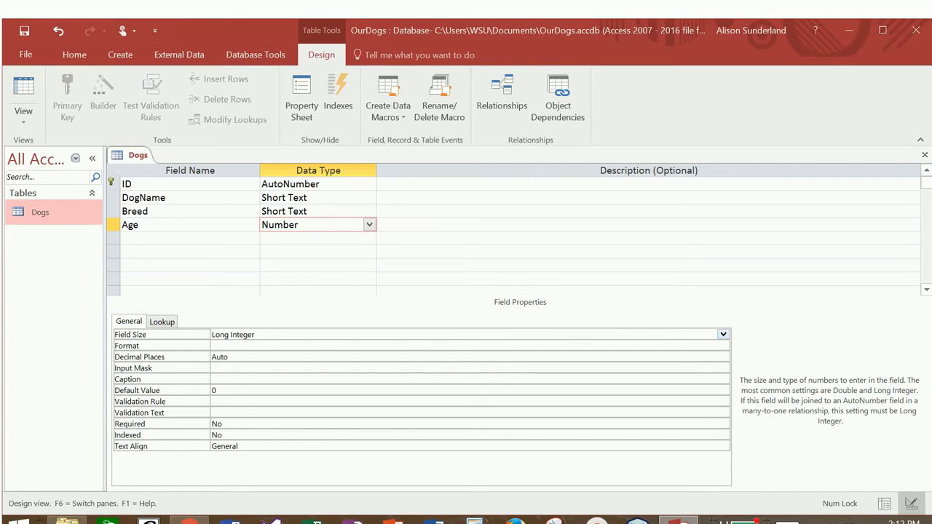
click(722, 333)
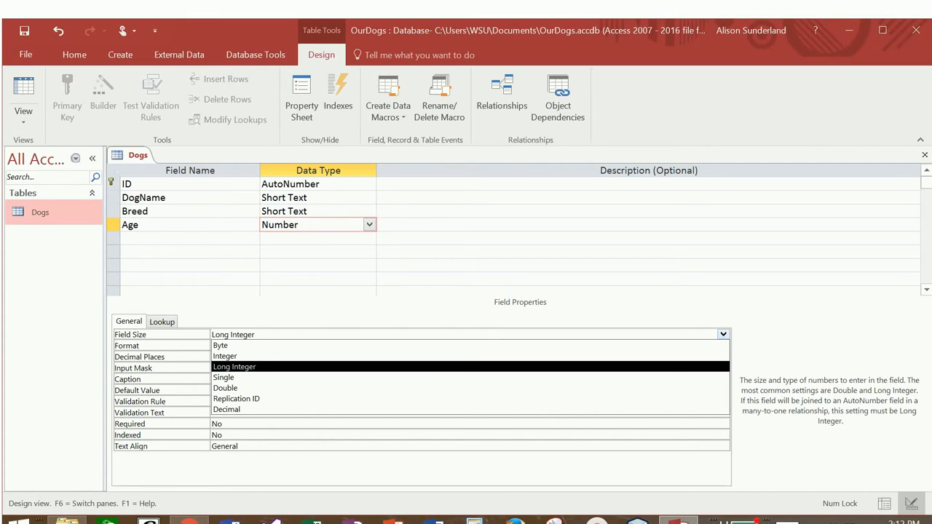
click(225, 355)
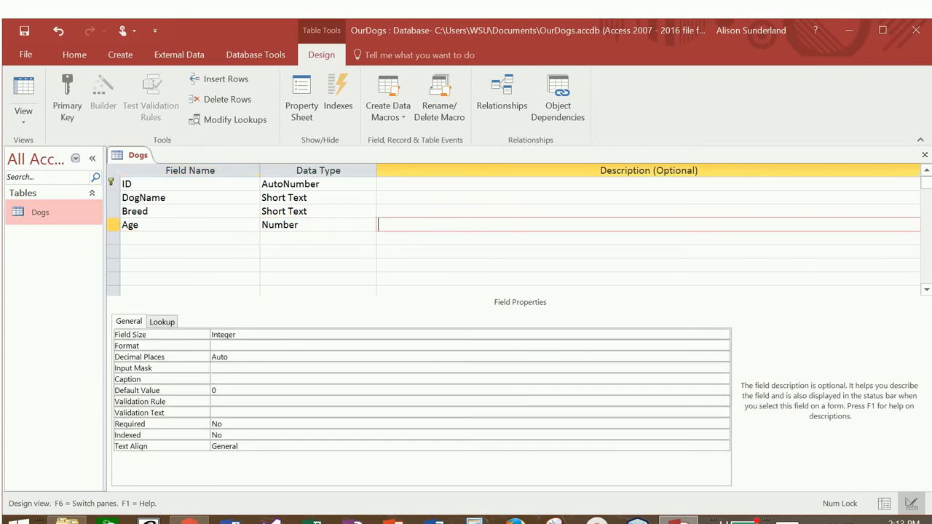
text(in)
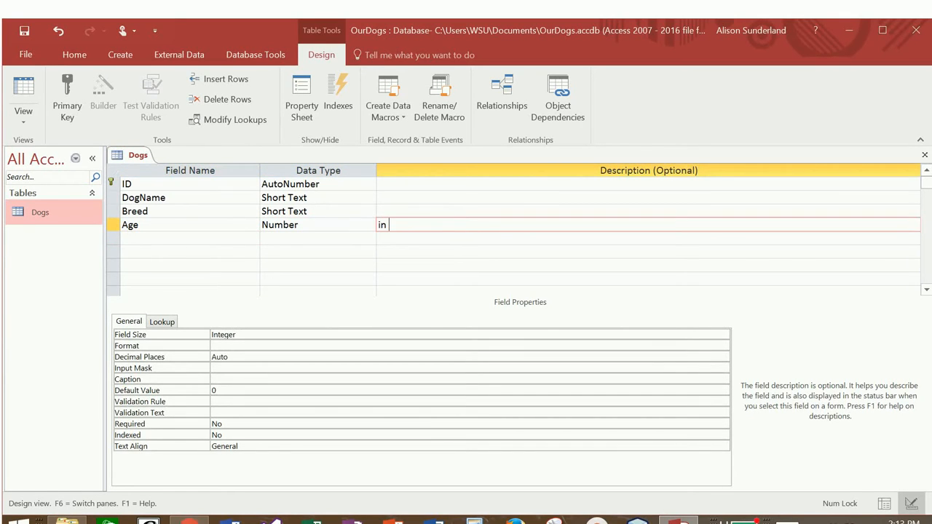
text(years.)
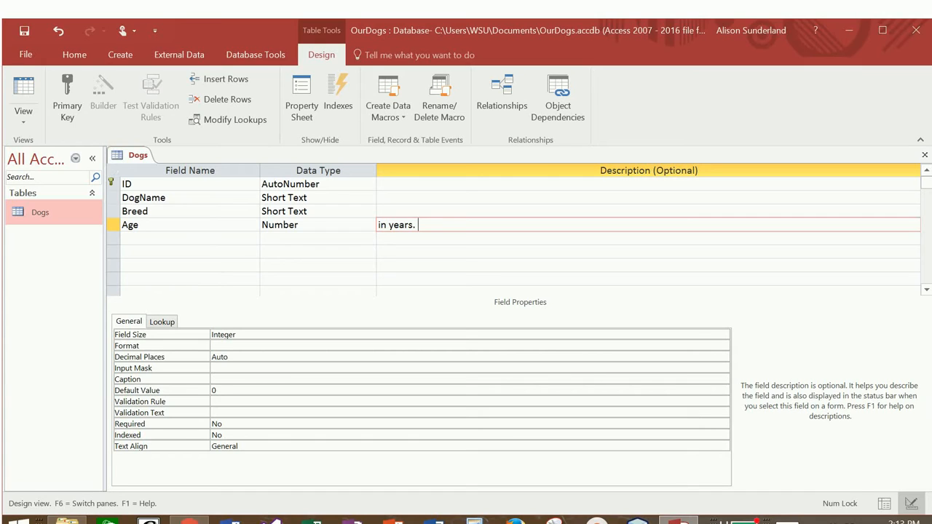
key(Backspace)
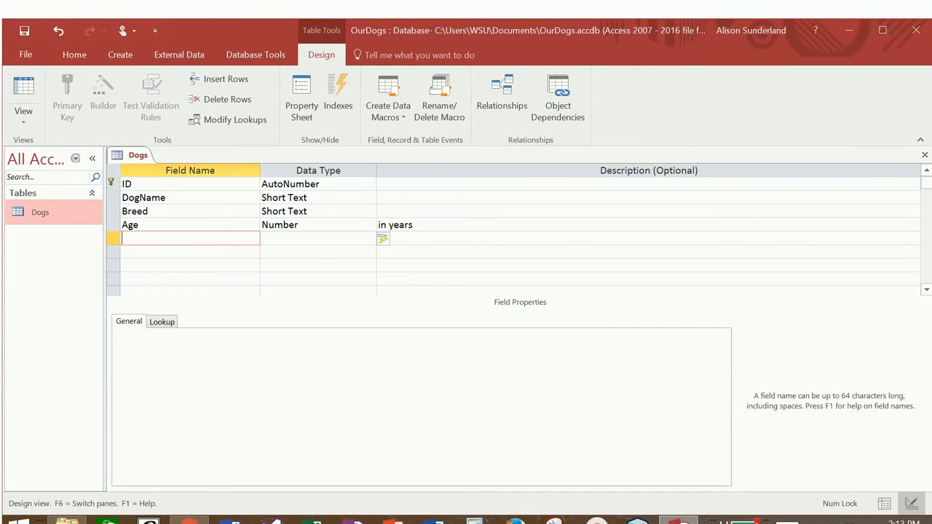
Add a Number field Weight described as 'in pounds'.
text(Weight)
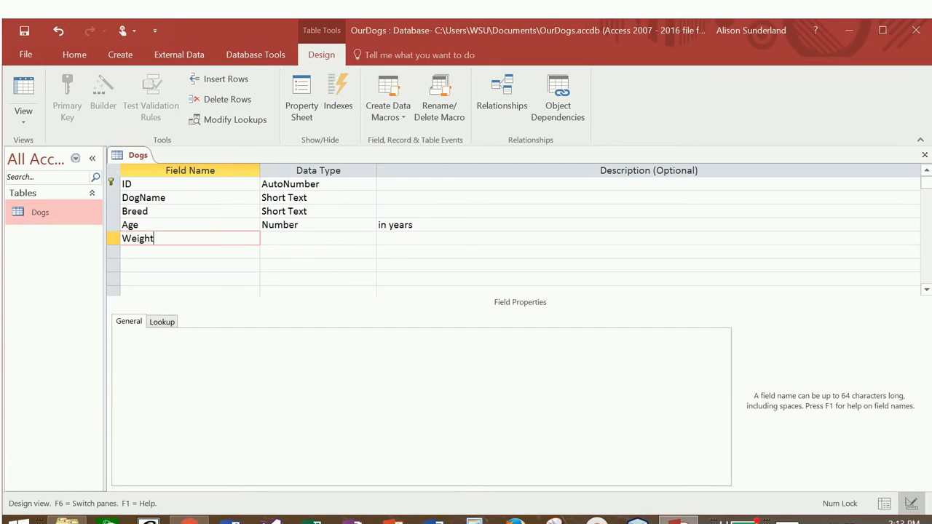
click(318, 239)
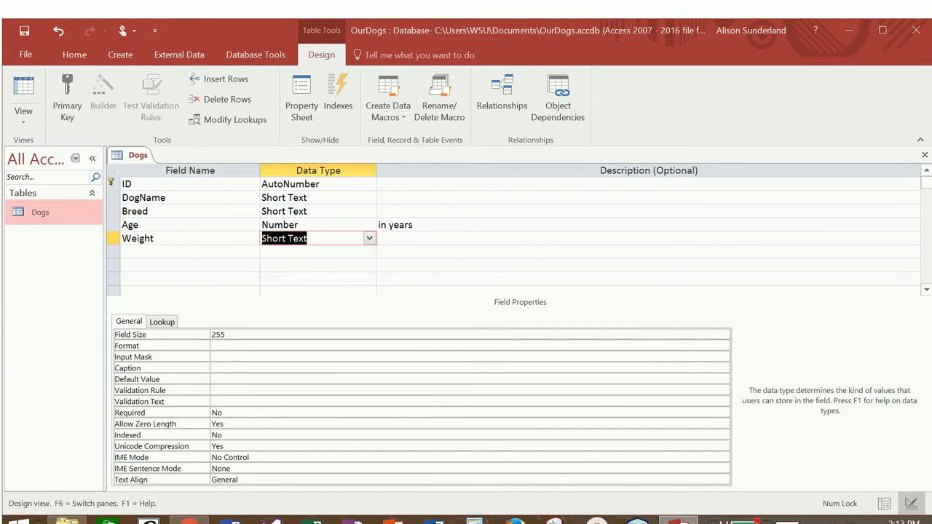
click(370, 239)
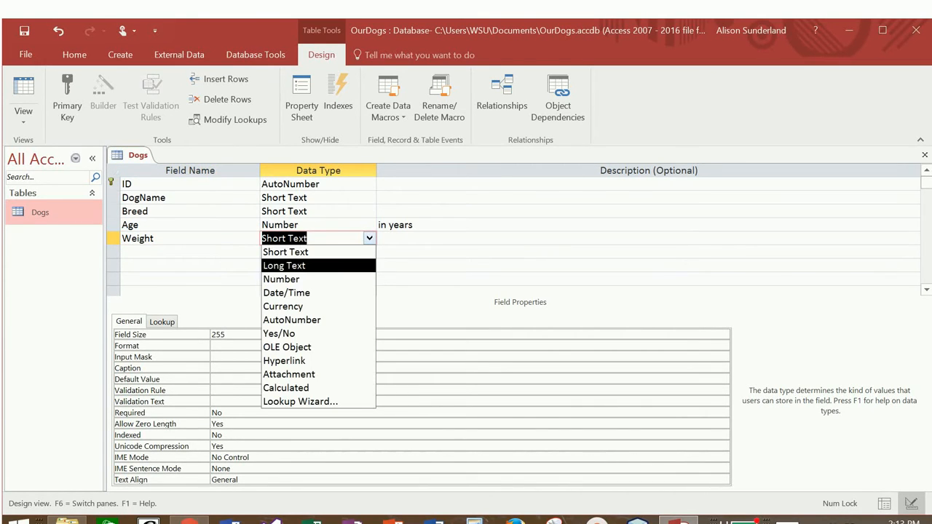
click(281, 279)
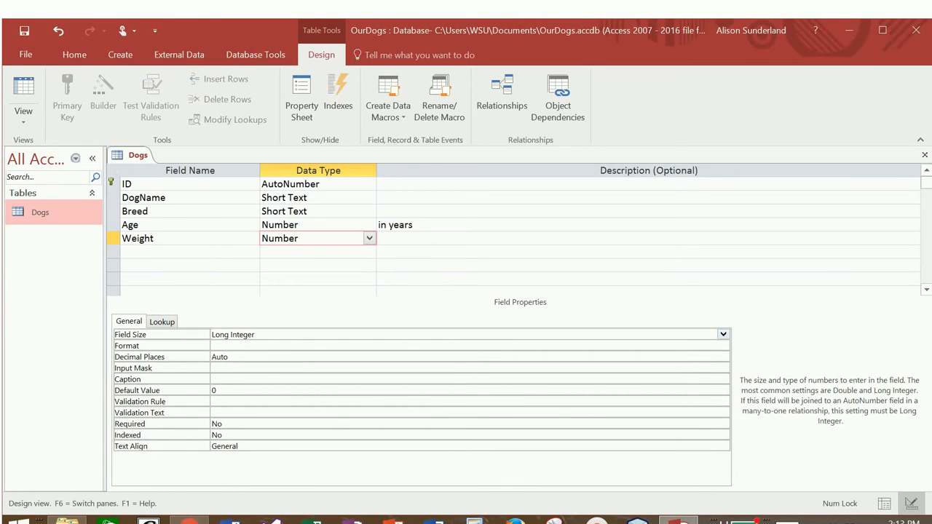
click(224, 333)
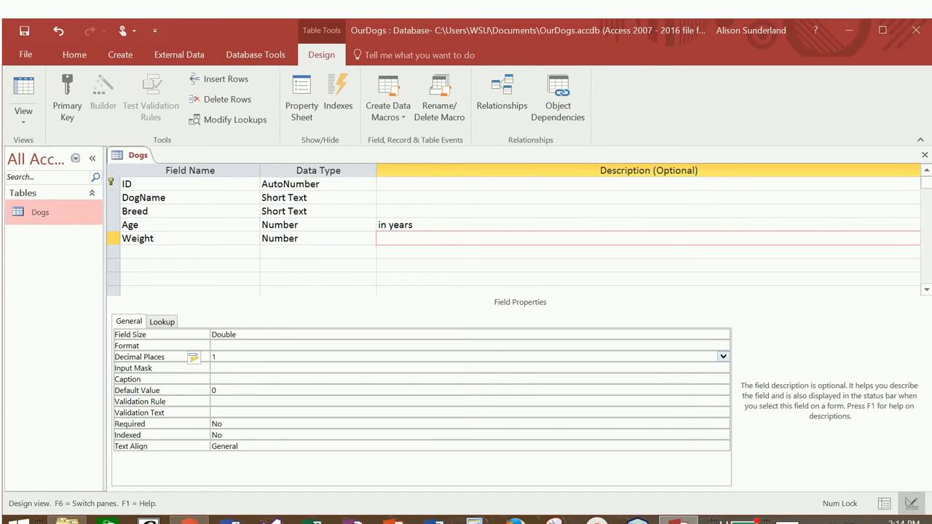
text(in)
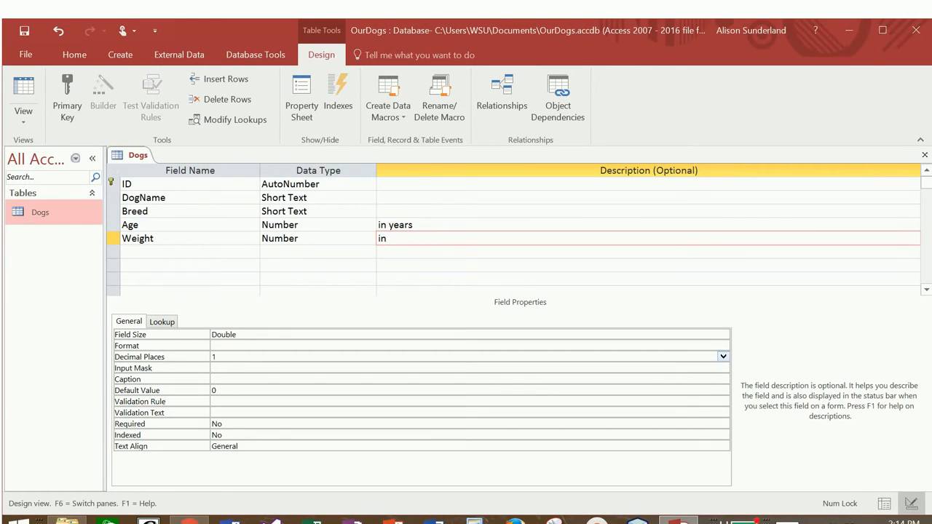
text(pounds)
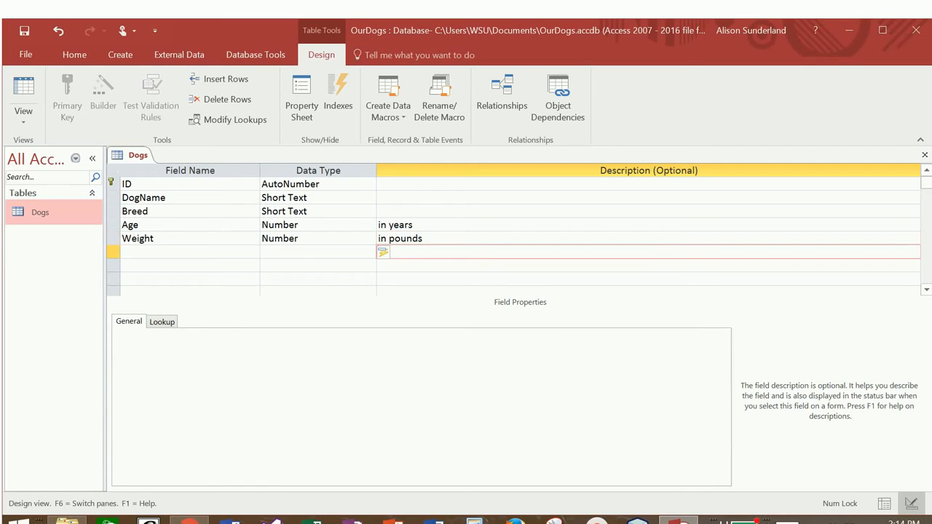
Add a Short Text field Gender sized to one character below Weight.
click(190, 251)
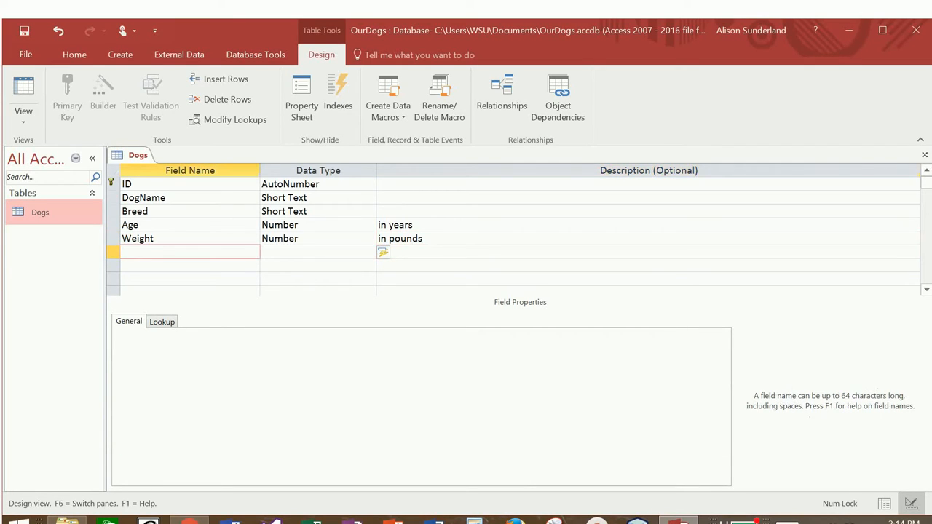
text(Gender)
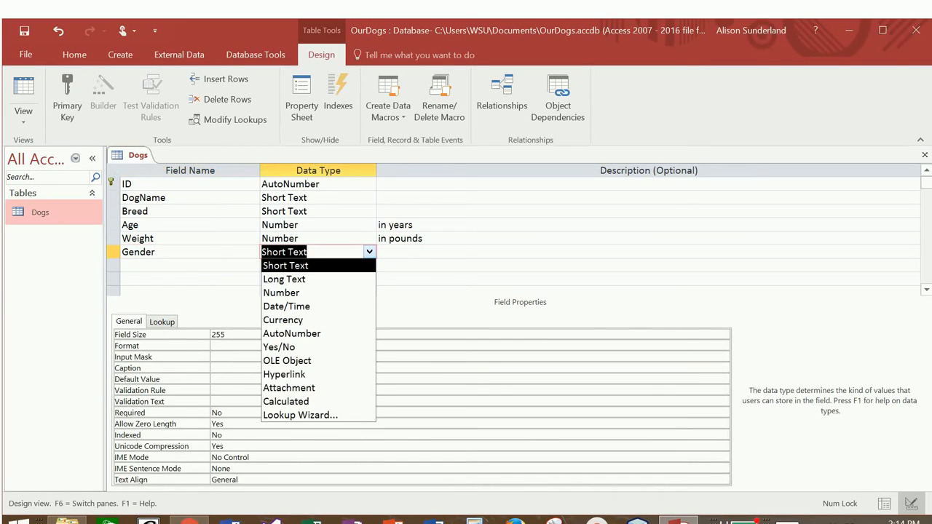
click(285, 265)
text(1)
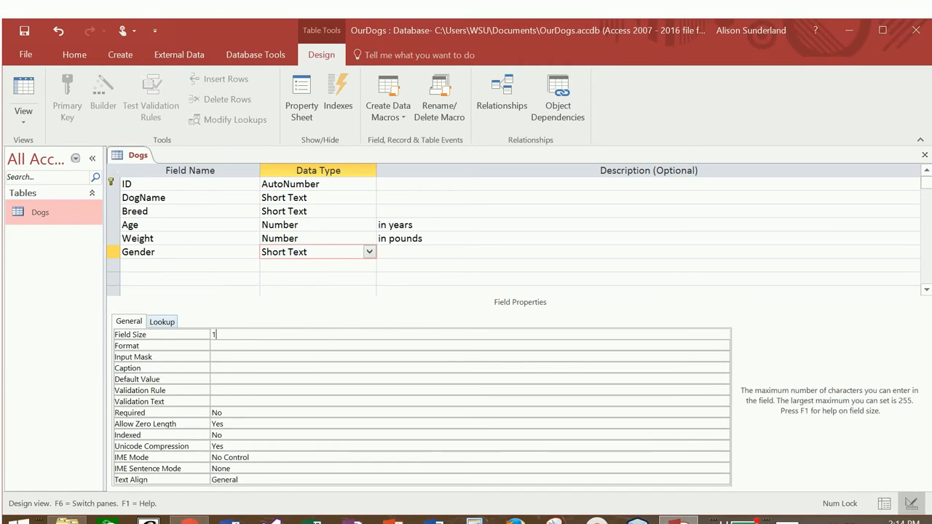
click(468, 345)
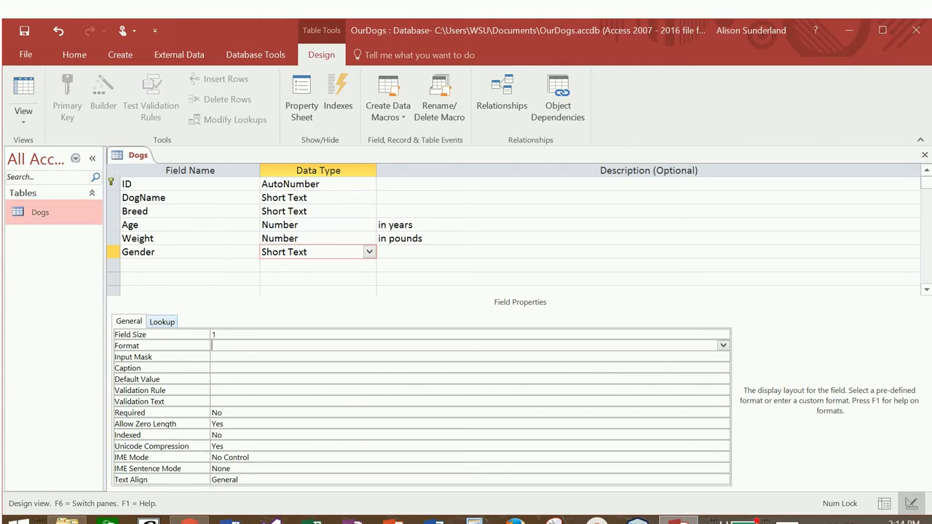
click(306, 252)
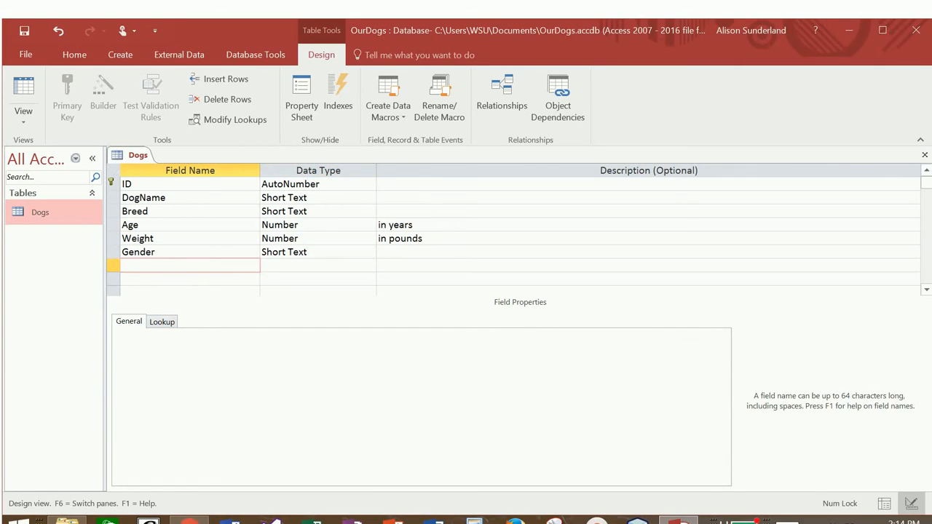
Add a Yes/No field Fixed below Gender.
text(Fixed)
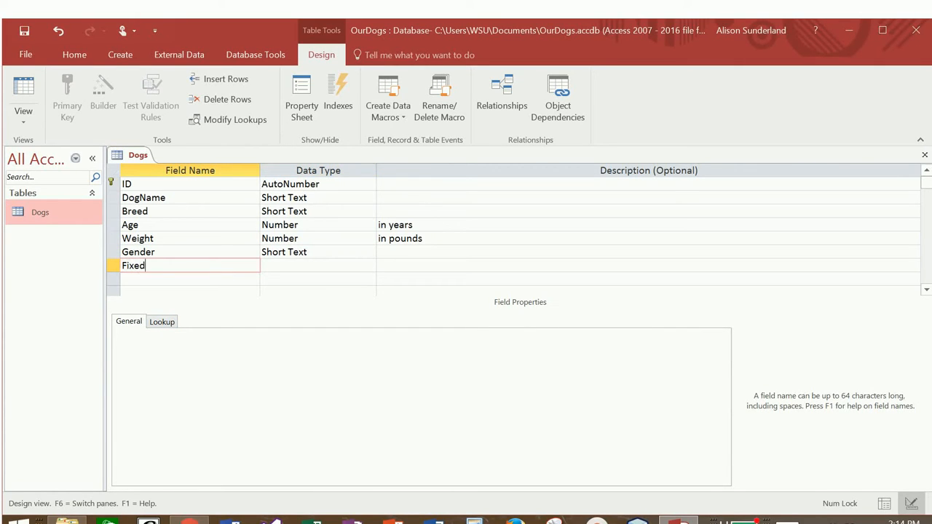
click(313, 265)
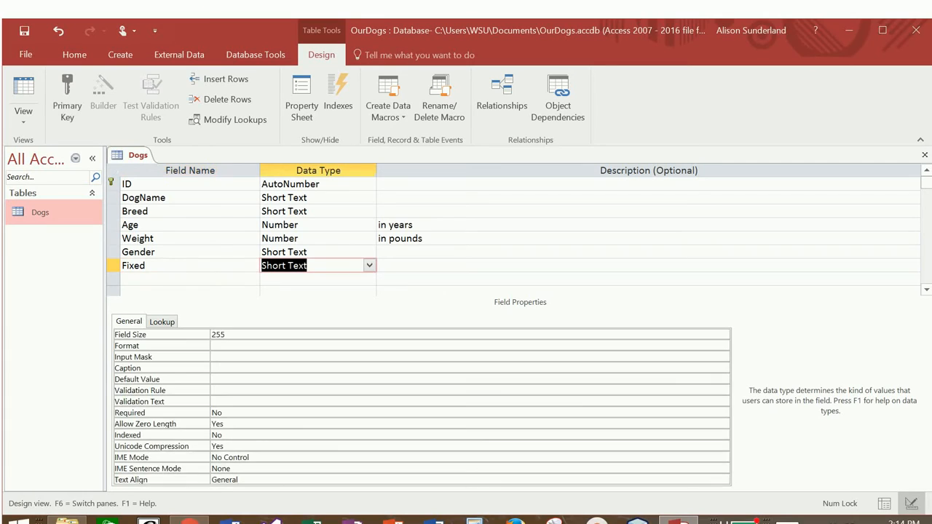
click(370, 265)
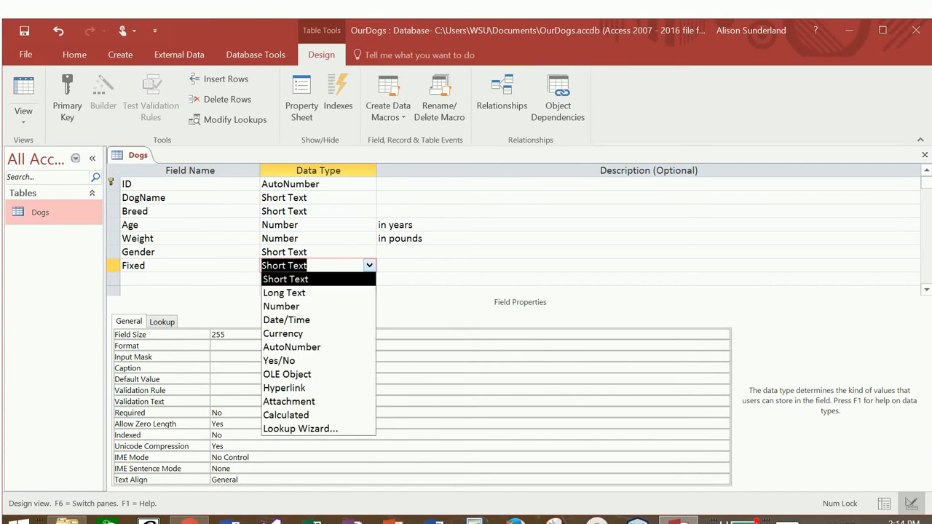
mouse_move(291, 346)
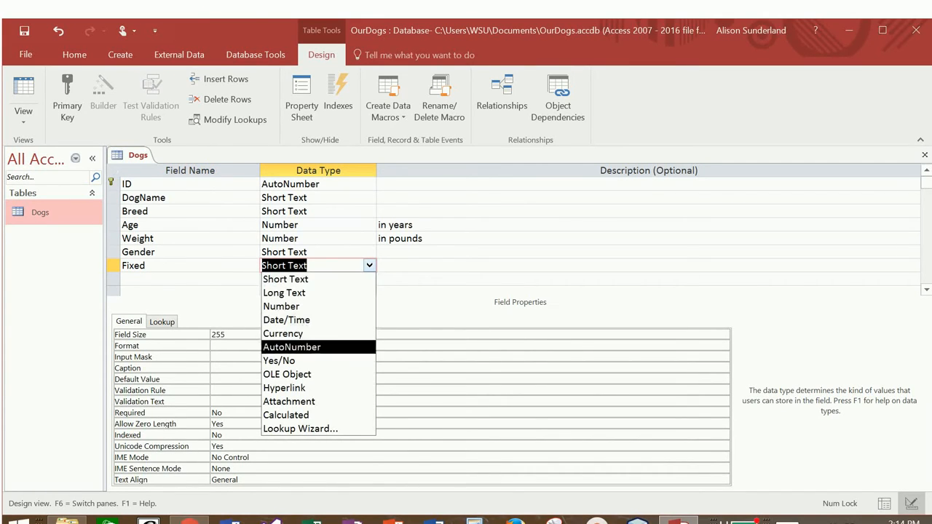
mouse_move(278, 361)
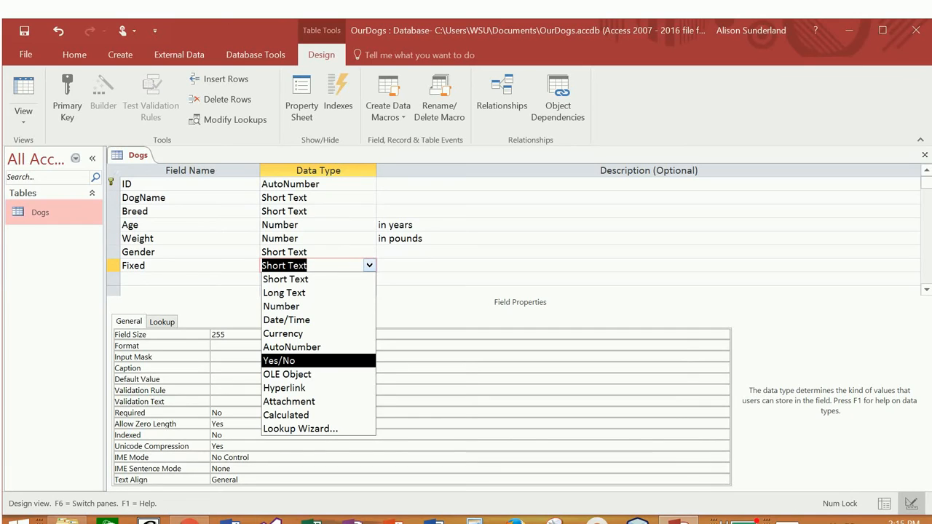
click(278, 361)
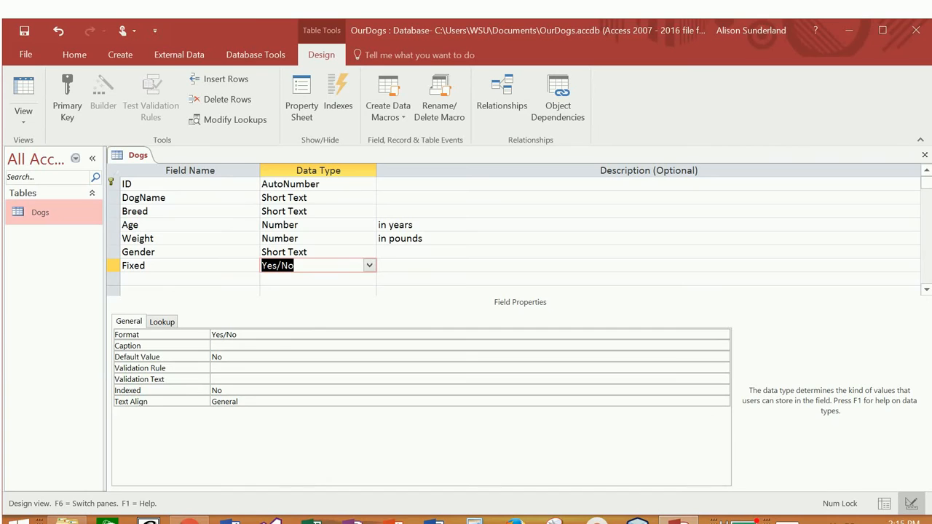
click(126, 184)
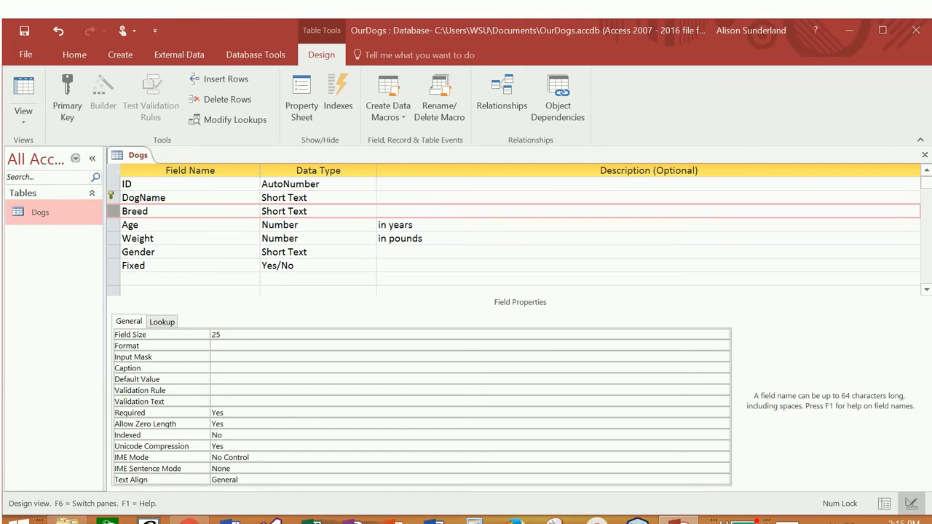
Try Breed as primary key, then make Weight, Gender and Fixed a combined key.
click(67, 99)
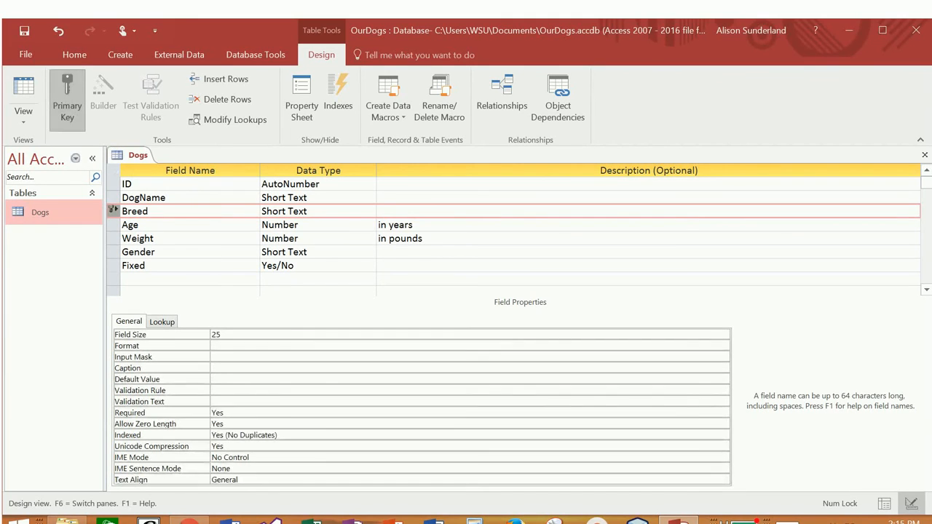
click(137, 250)
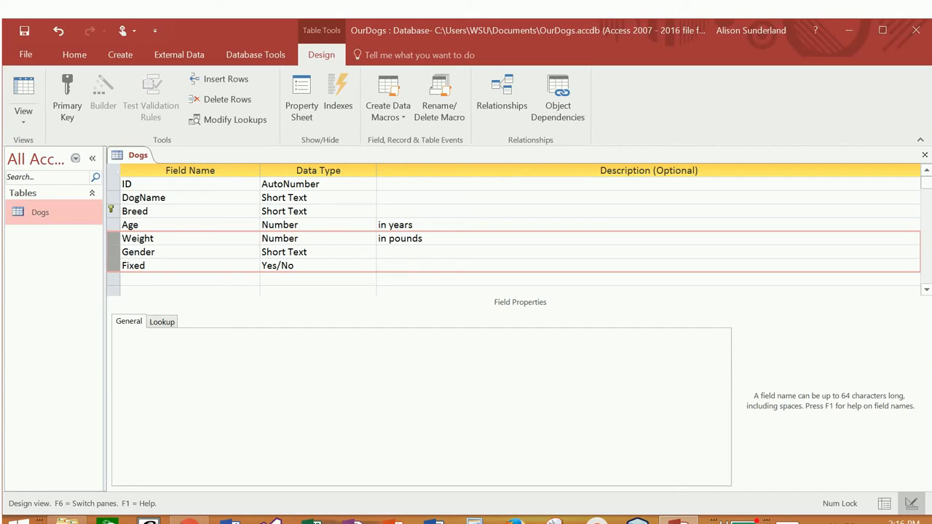
click(67, 99)
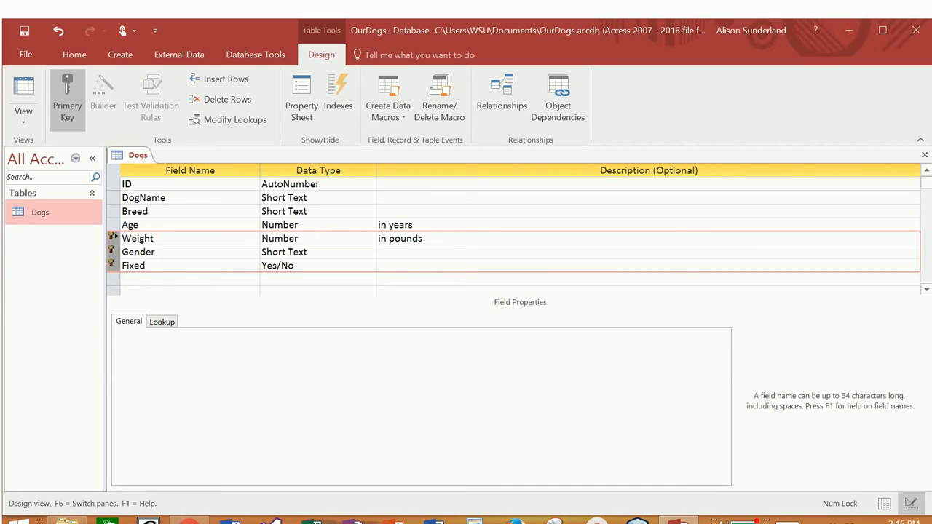
click(143, 198)
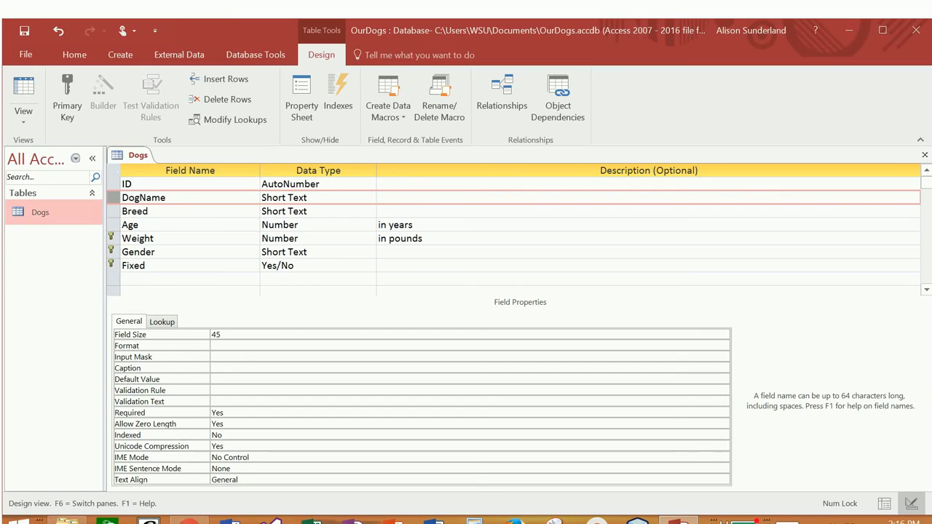
click(134, 211)
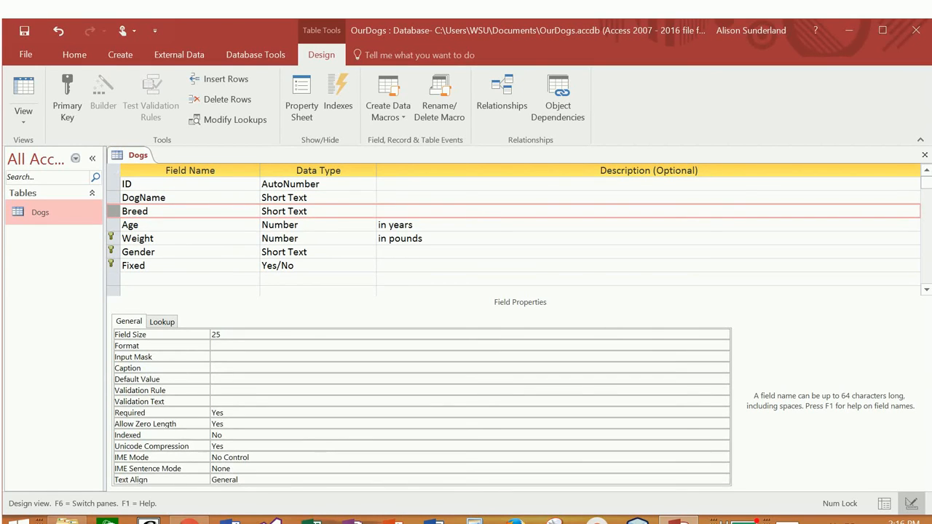
click(126, 184)
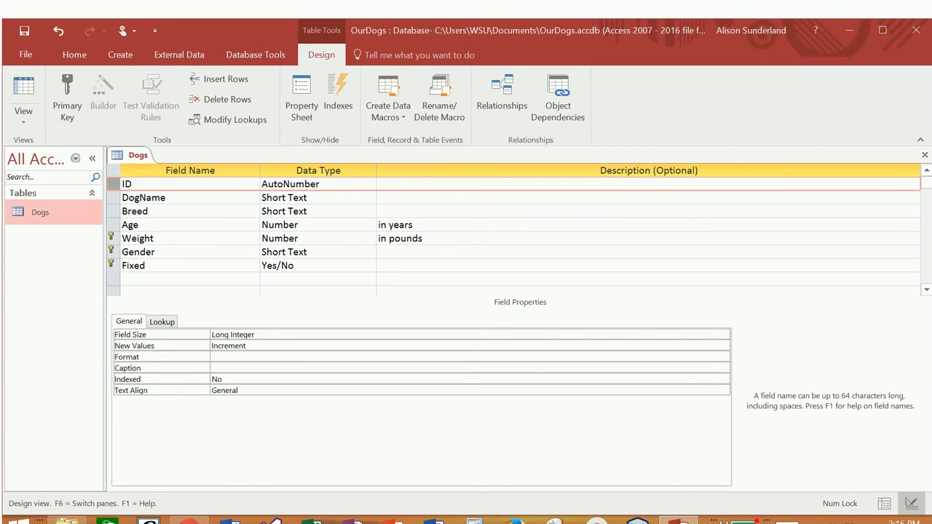
Restore ID as the Dogs table's sole primary key.
click(67, 99)
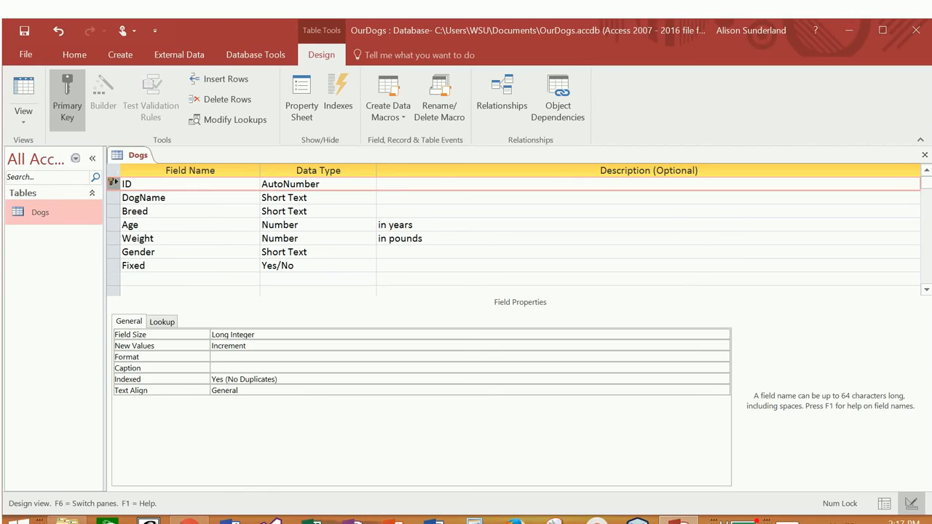
right_click(137, 154)
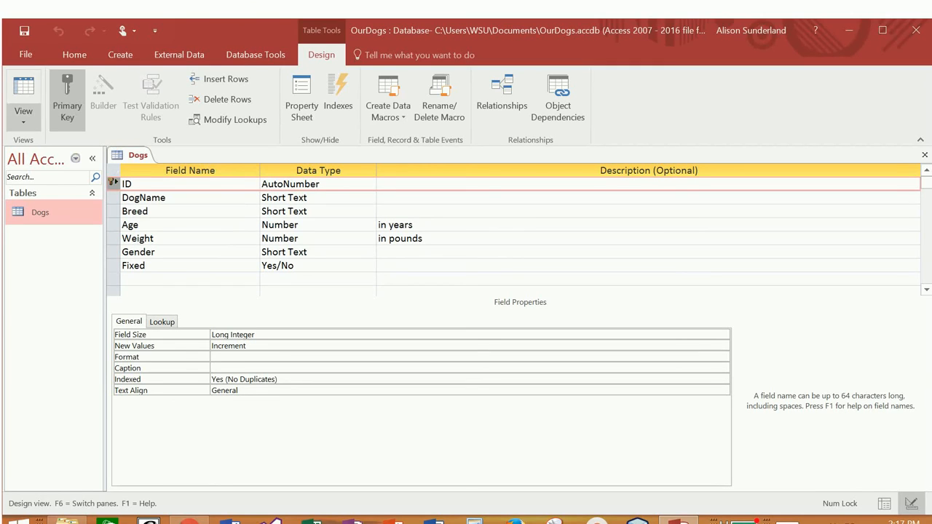
click(23, 94)
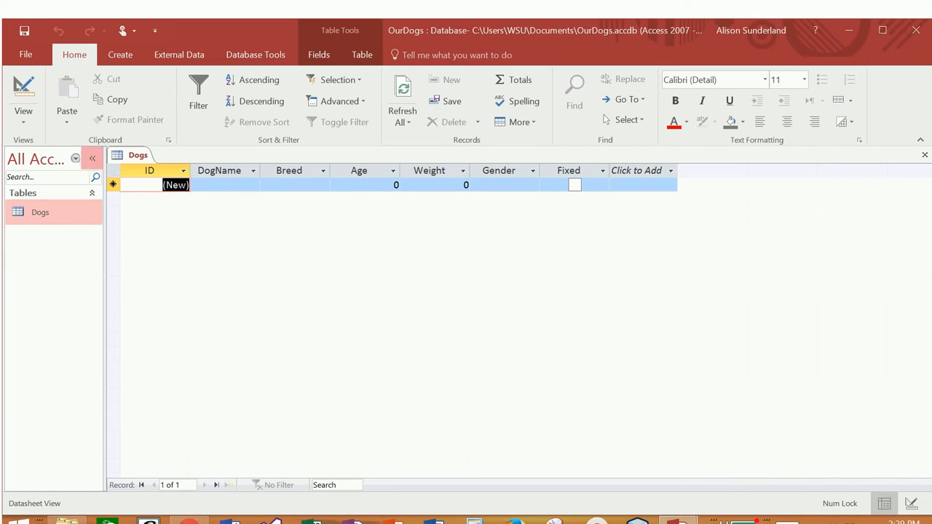
click(24, 102)
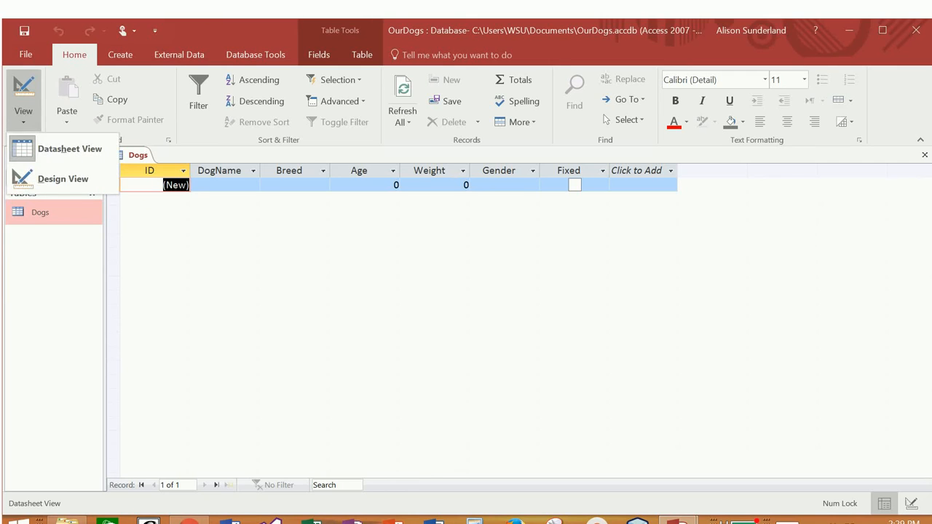
click(62, 178)
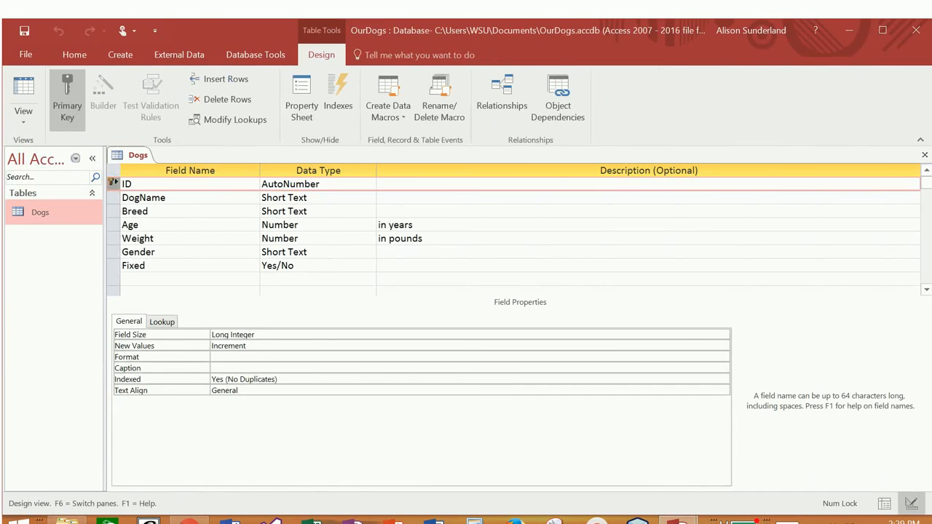
click(134, 265)
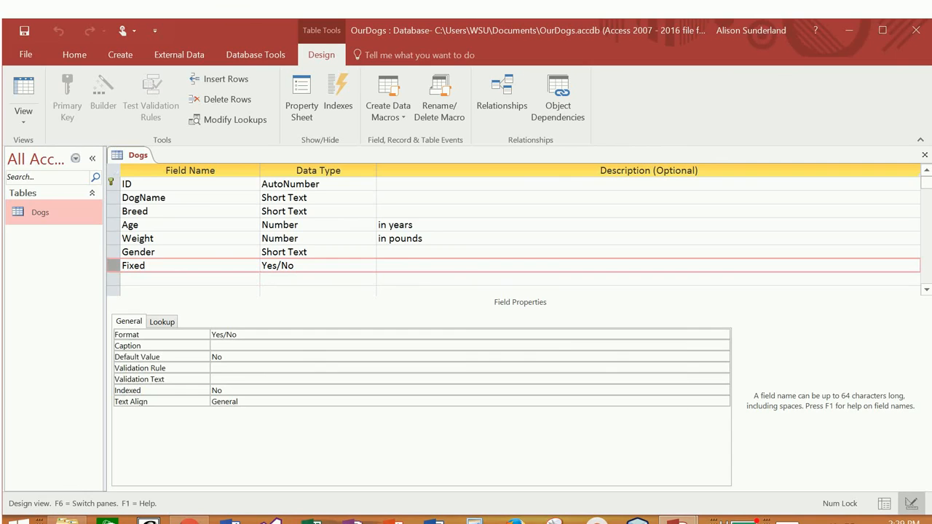
click(190, 279)
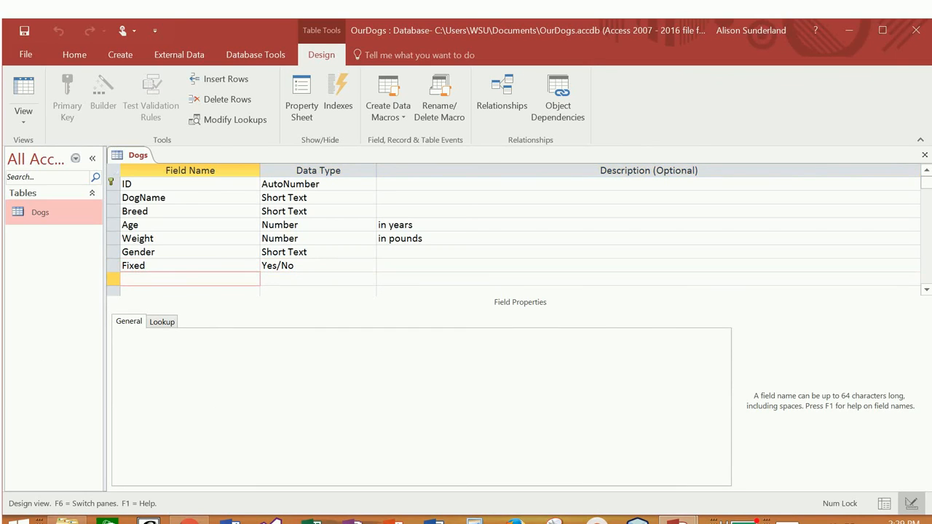
Add a Color Short Text field, save the Dogs table and view its eight-column datasheet.
text(Color)
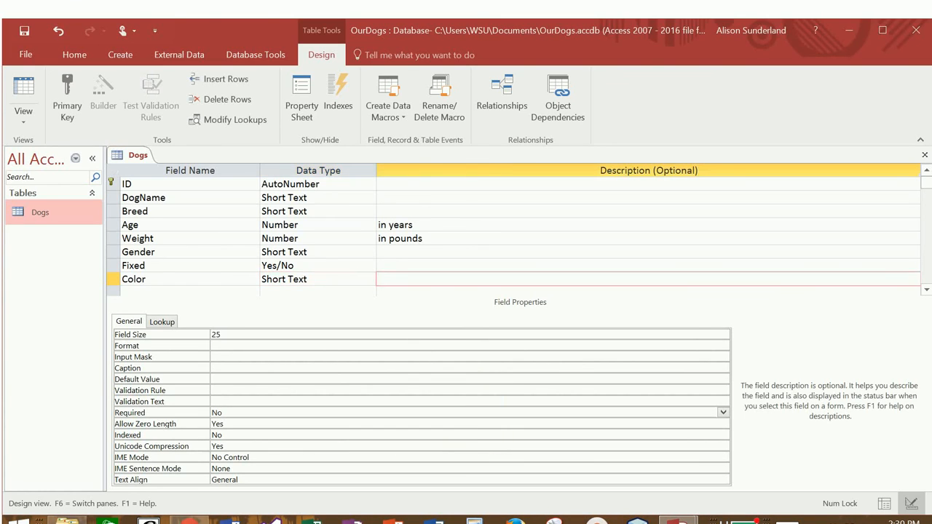
click(24, 88)
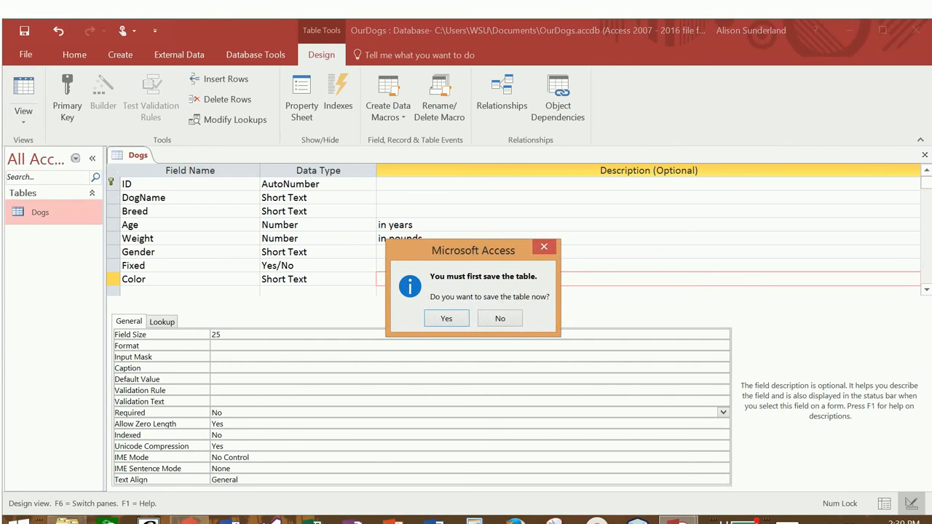
click(446, 318)
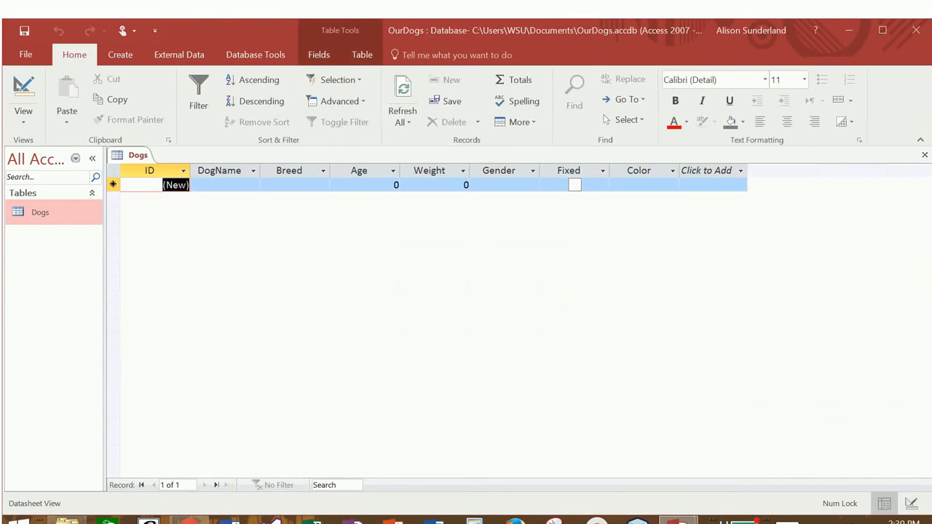